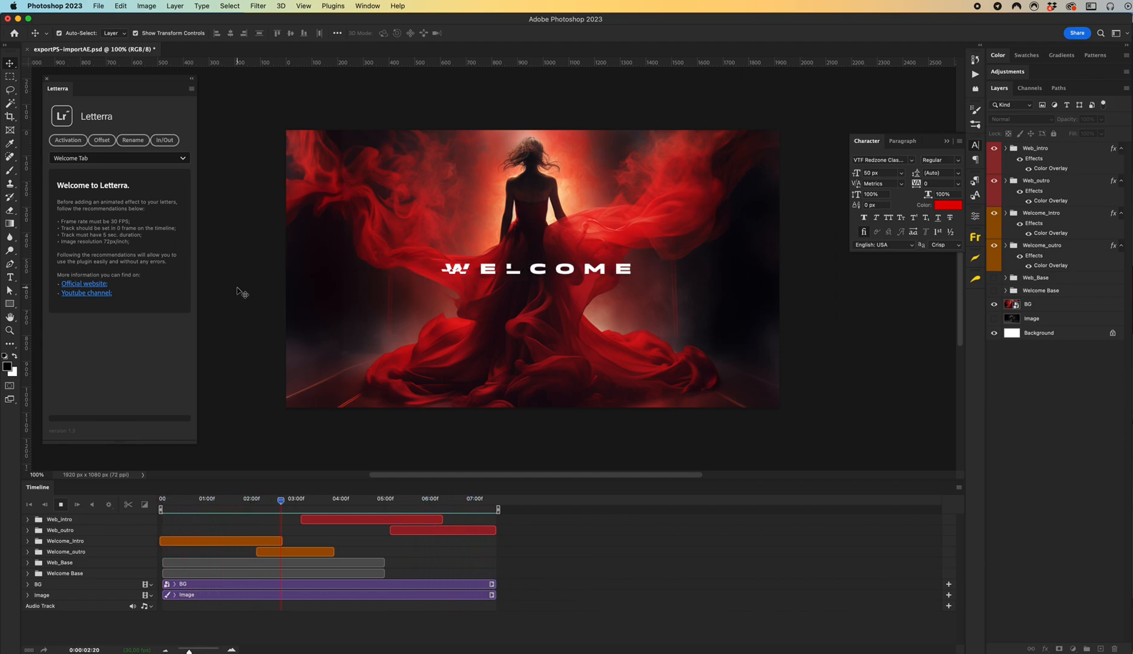
# - Scrub the timeline to preview the WELCOME animation and its transition to MIKESREDA.COM
pyautogui.click(369, 497)
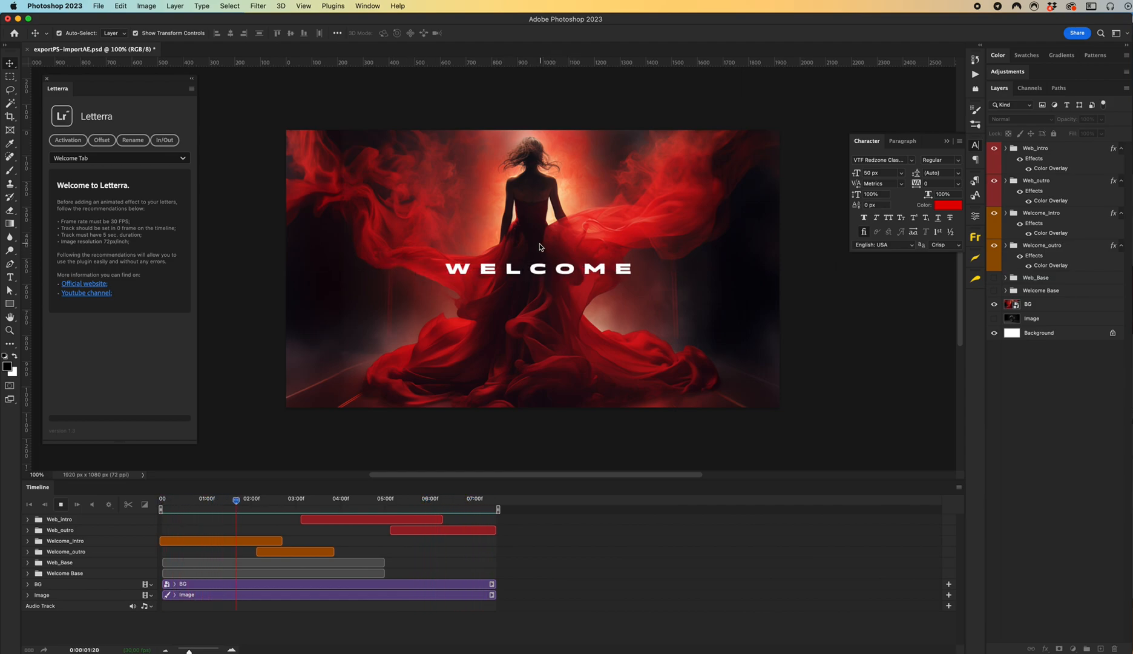
pyautogui.click(325, 499)
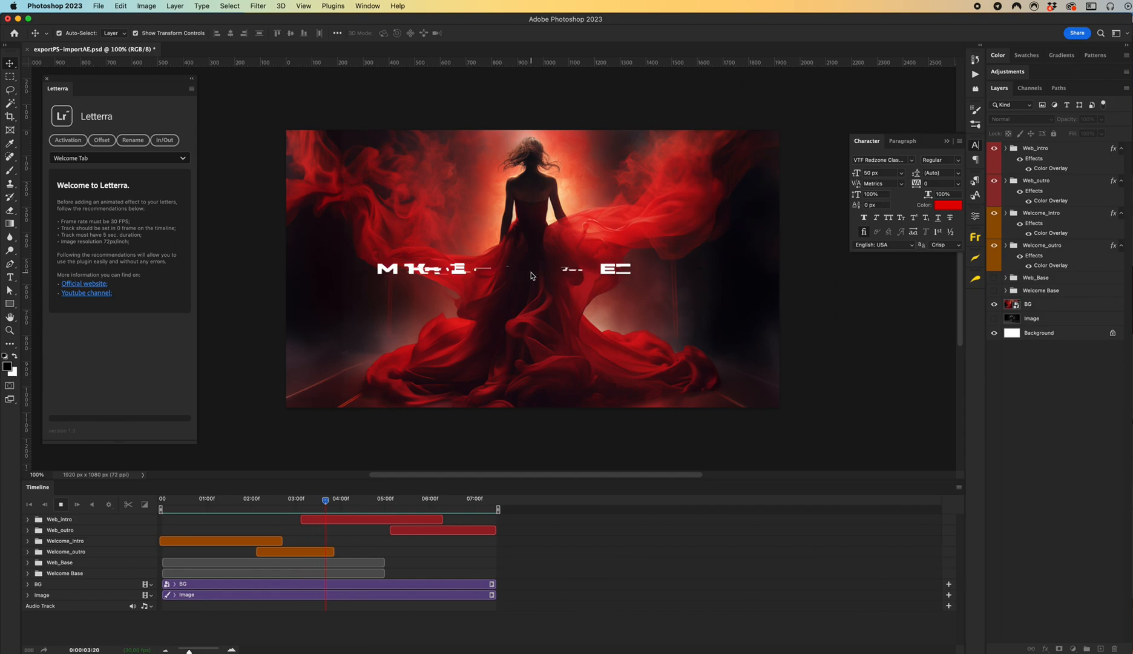
pyautogui.click(414, 499)
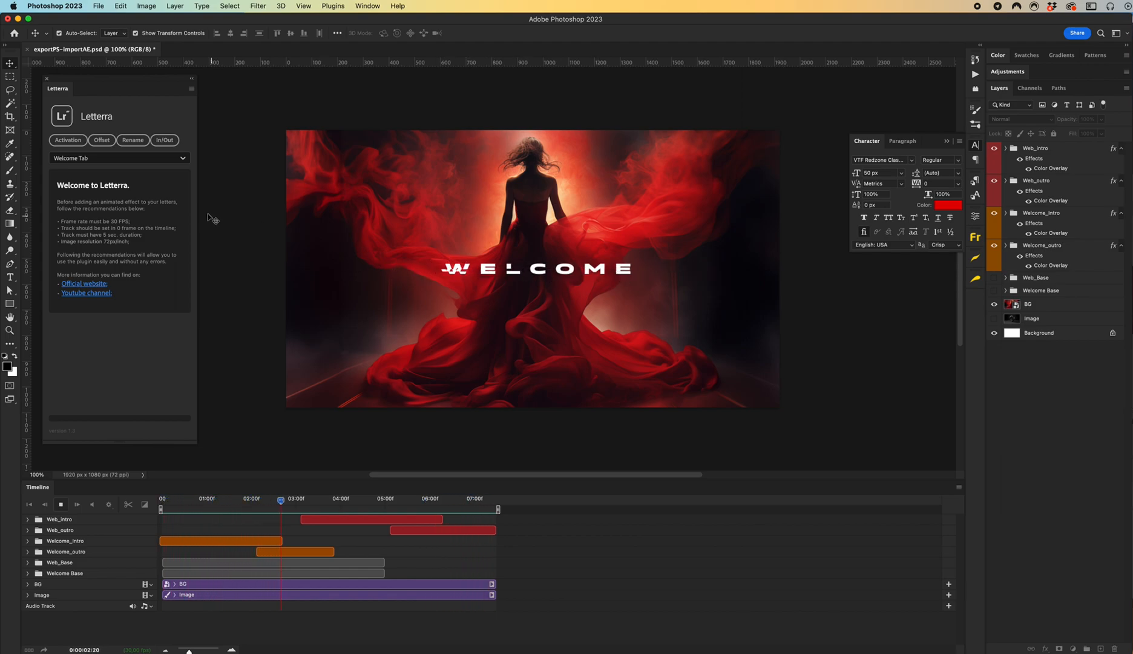
pyautogui.click(370, 497)
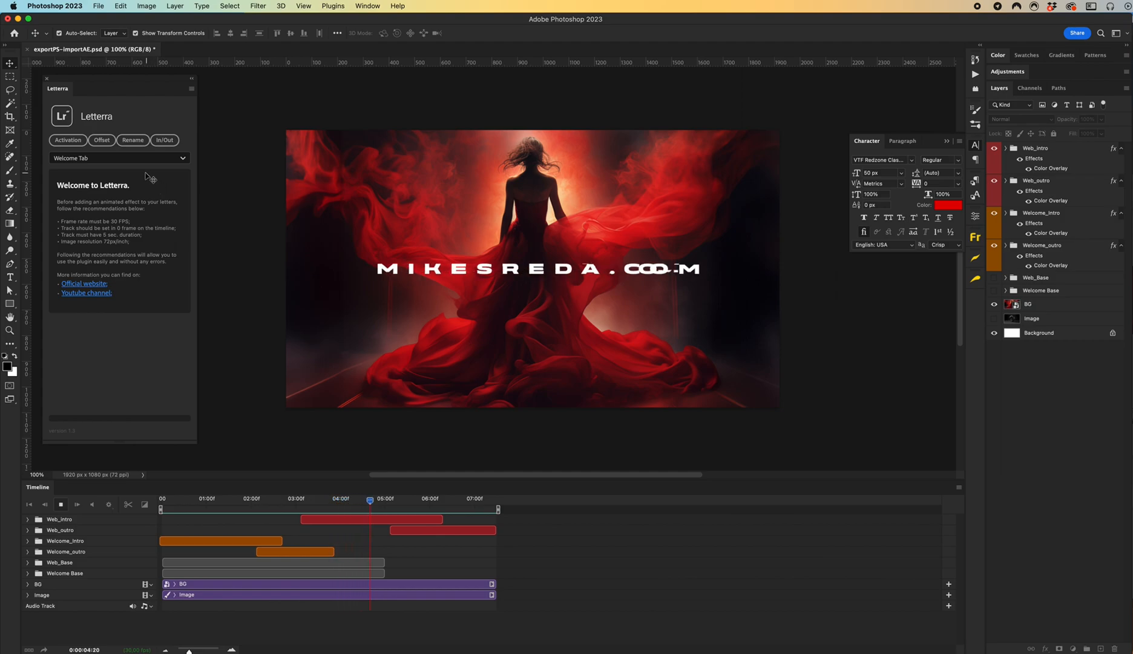
# - In the Letterra effects list try Echo Effect, then switch to Motion Distort Effect
pyautogui.click(119, 158)
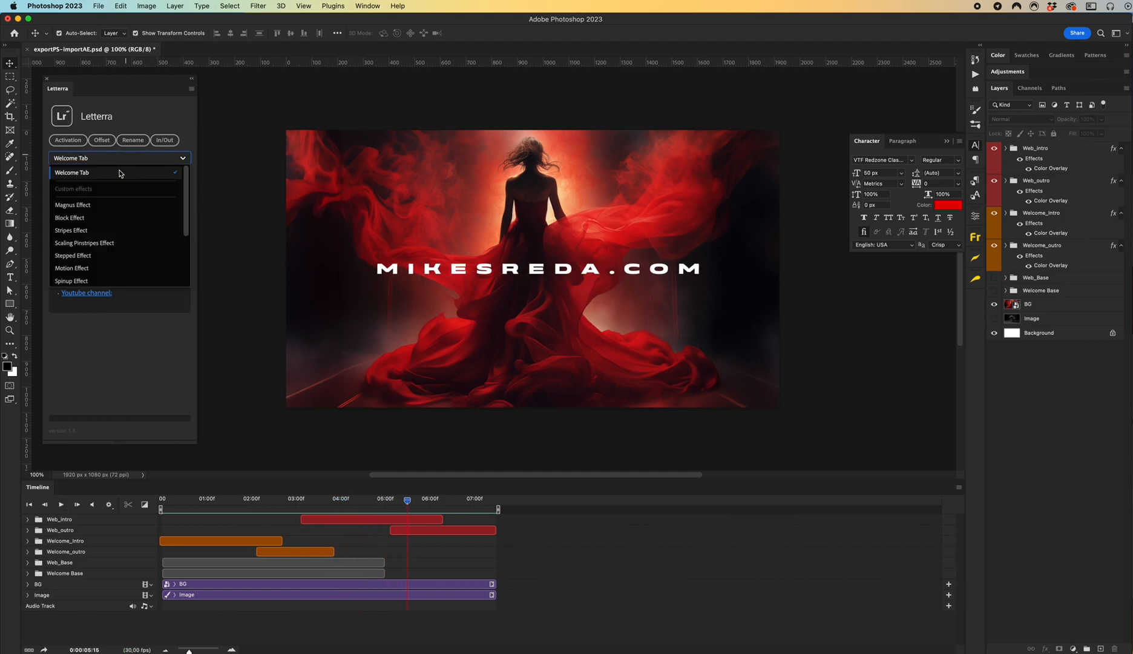
pyautogui.scroll(-3)
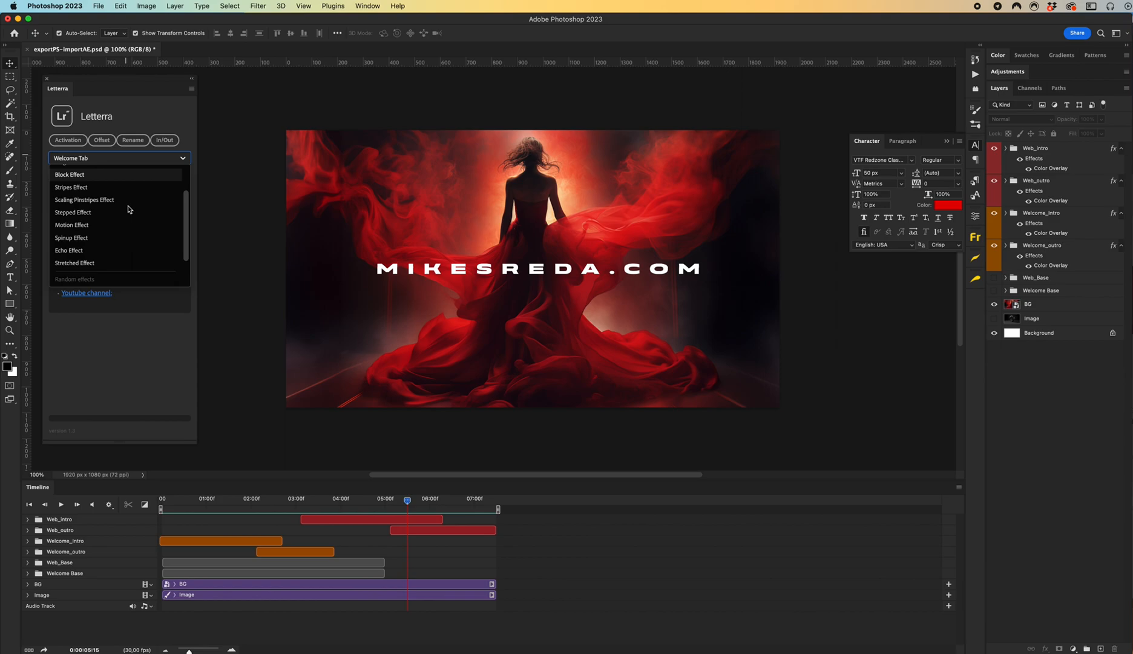
pyautogui.scroll(-3)
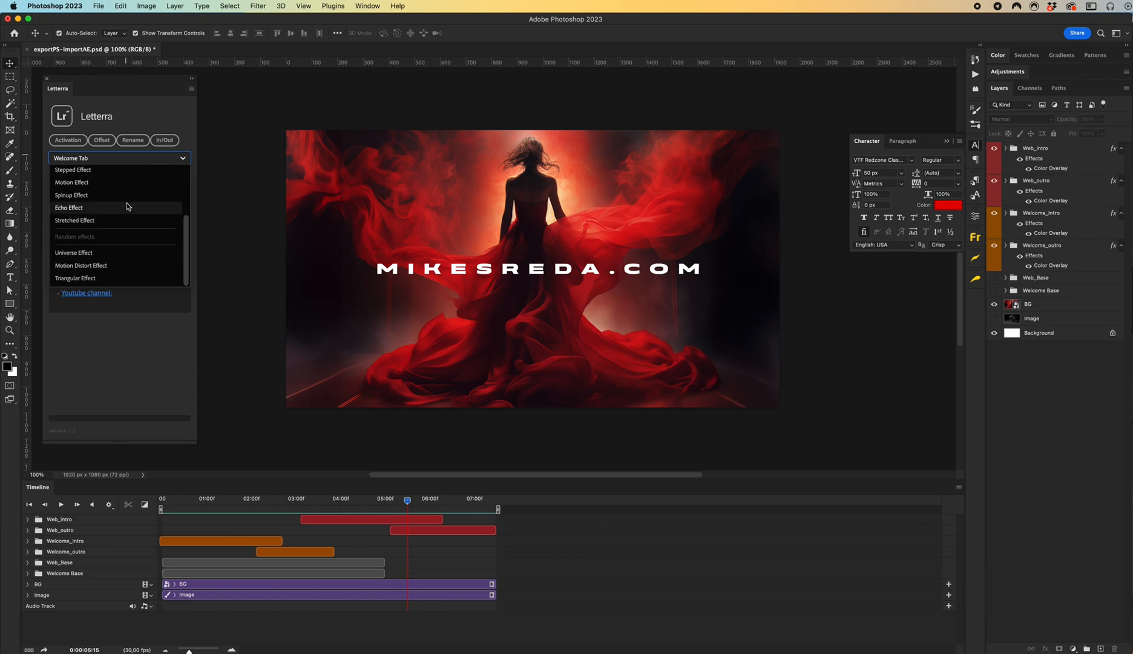
pyautogui.click(69, 208)
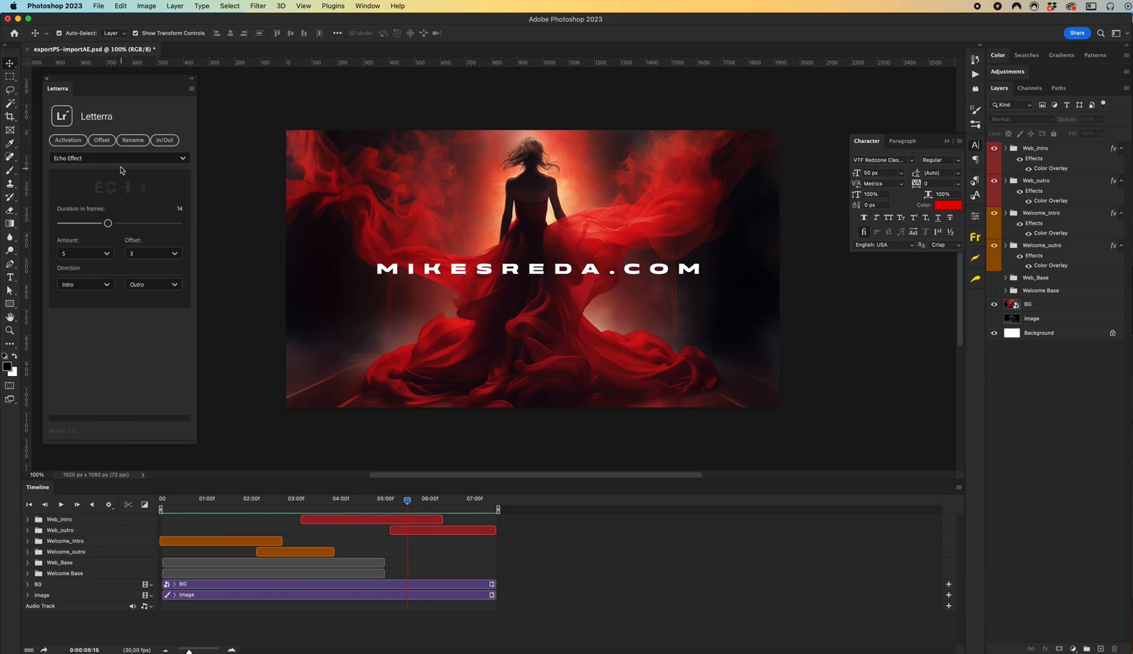
pyautogui.click(118, 157)
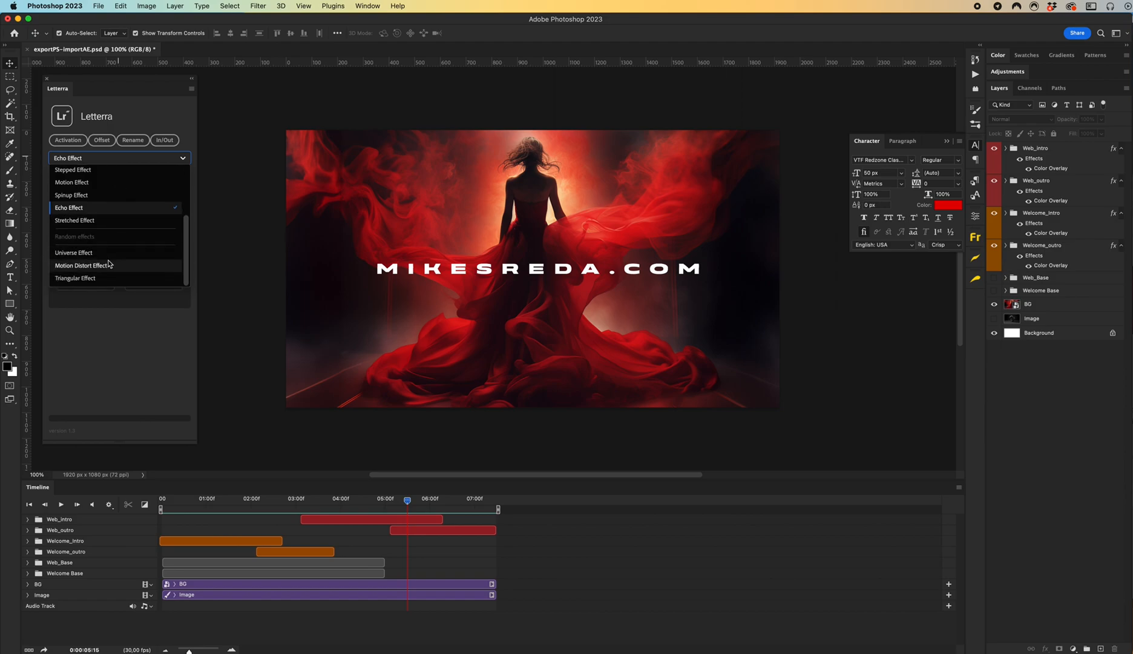
pyautogui.click(84, 265)
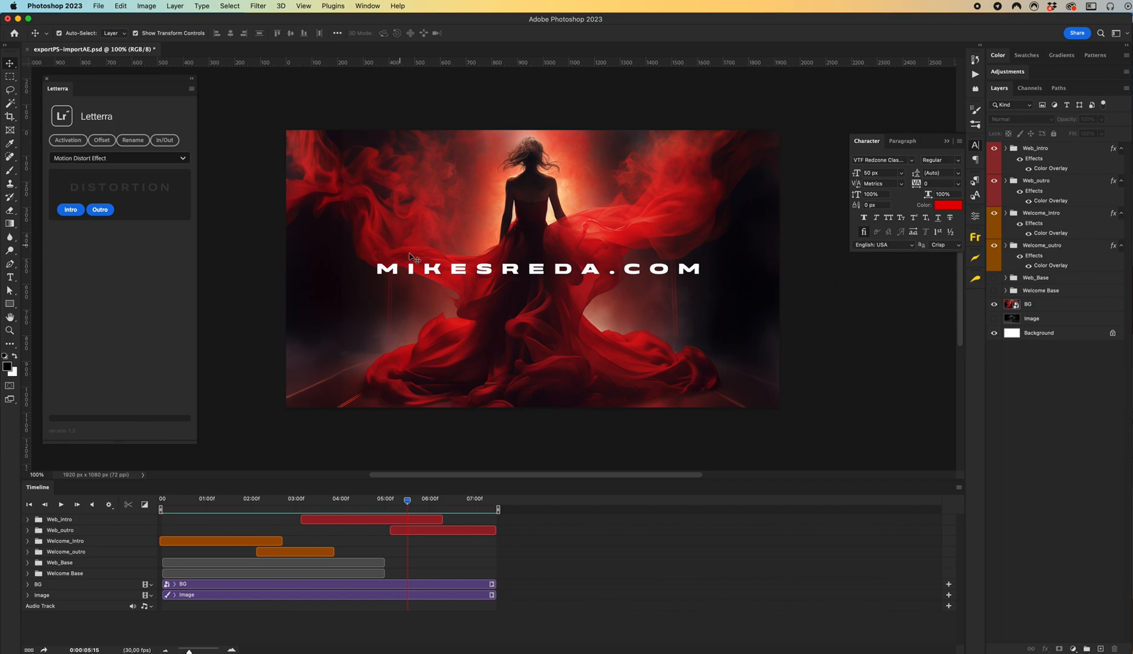
pyautogui.moveTo(462, 266)
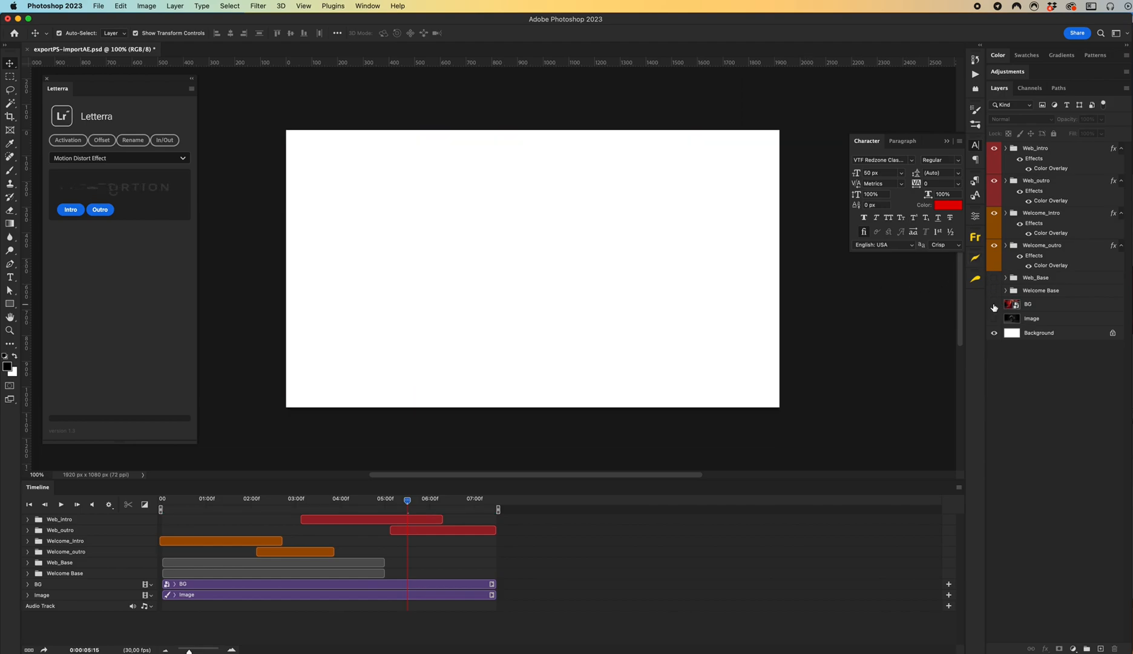
pyautogui.moveTo(994, 307)
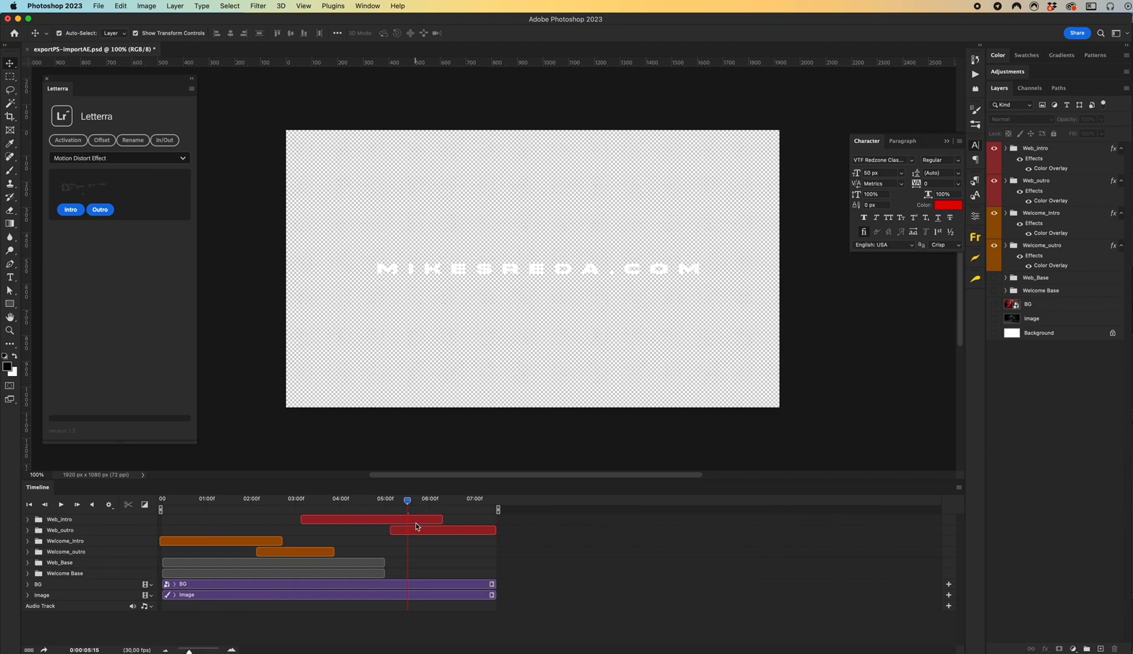
# - Move the Timeline playhead to frame 0:00:04:27 showing only the MIKESREDA.COM text
pyautogui.moveTo(408, 499); pyautogui.dragTo(345, 499)
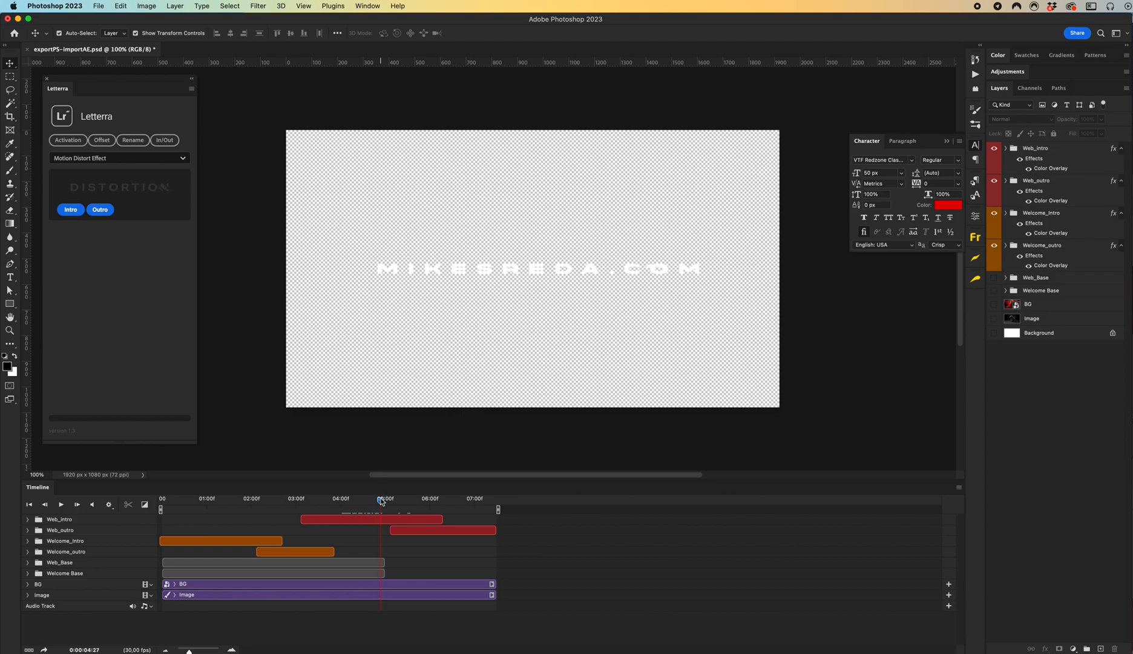
pyautogui.moveTo(382, 501)
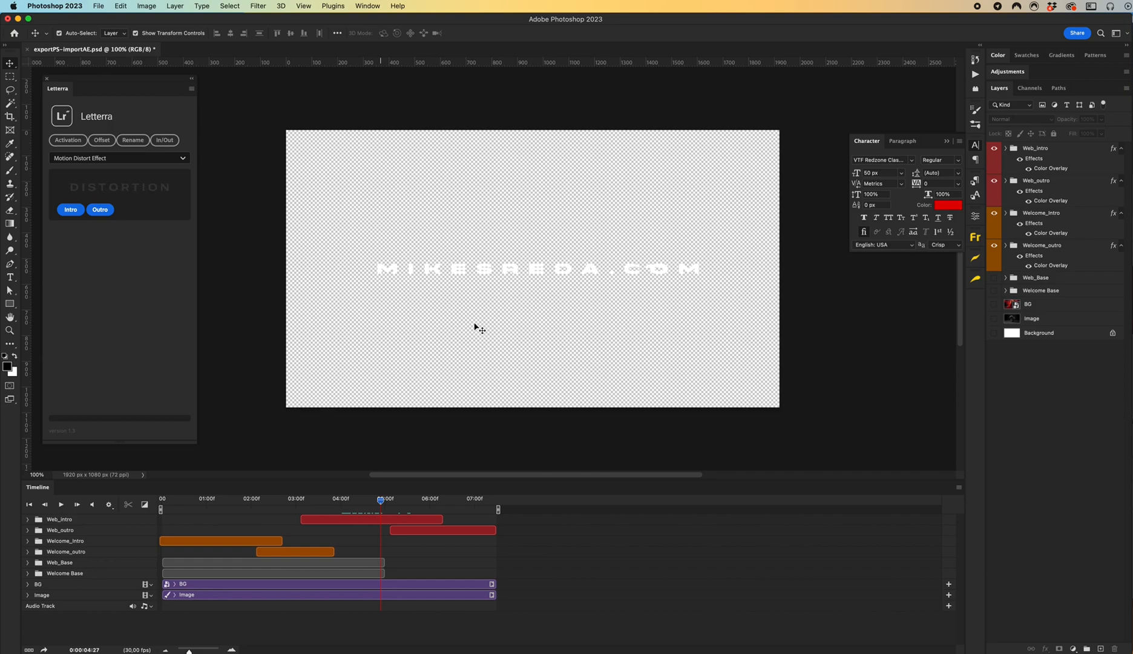
pyautogui.moveTo(426, 326)
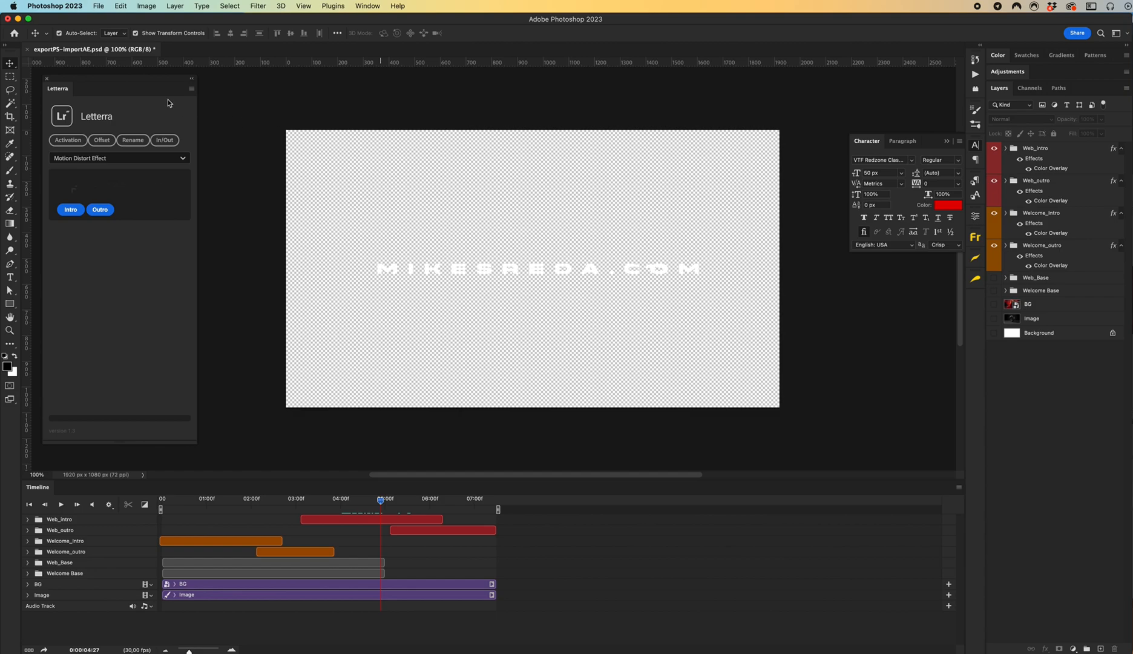
# - Start the Render Video export from the File menu for the animated text timeline
pyautogui.click(98, 6)
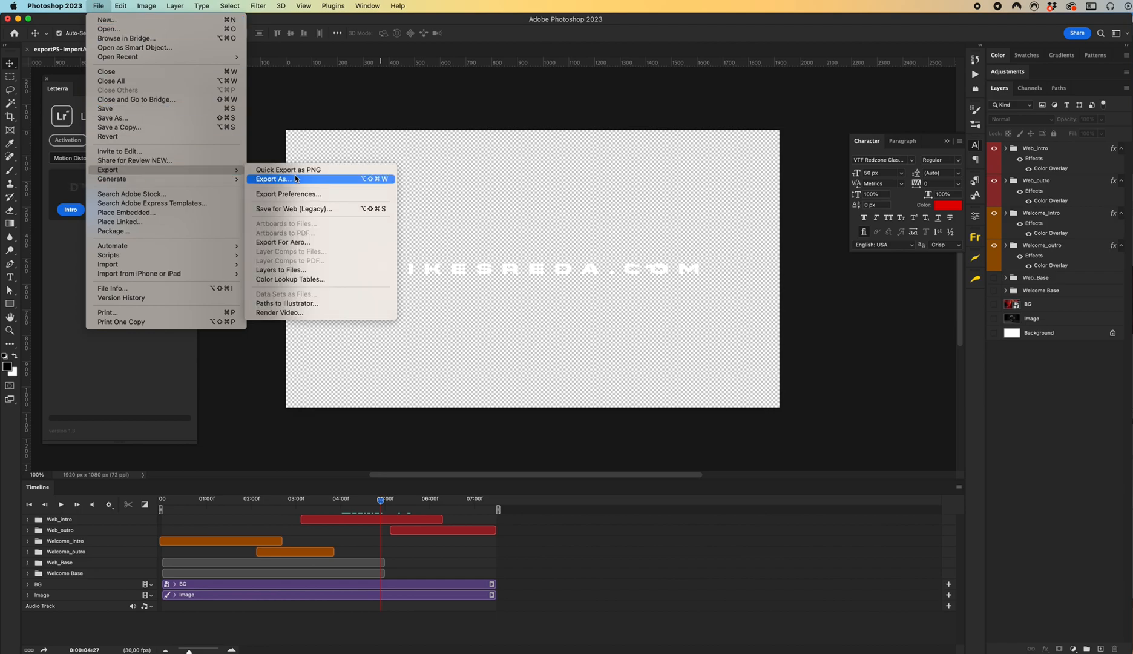
pyautogui.moveTo(289, 194)
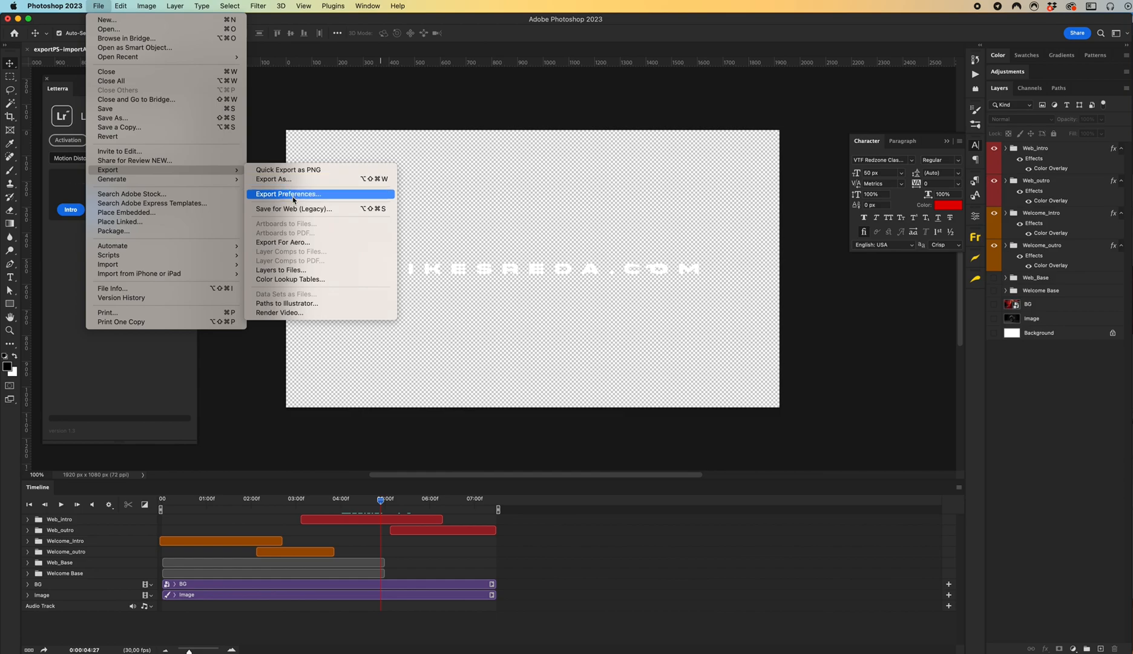
pyautogui.moveTo(289, 312)
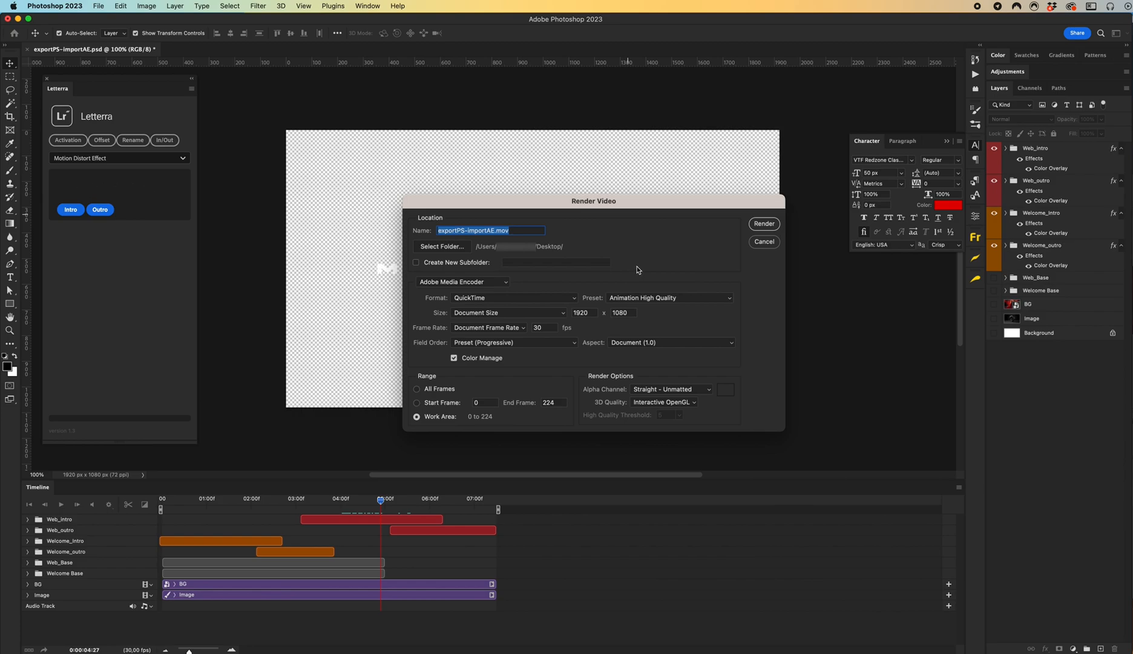
# - Render as QuickTime with Straight - Unmatted alpha, replacing the existing exportPS-importAE.mov
pyautogui.click(513, 298)
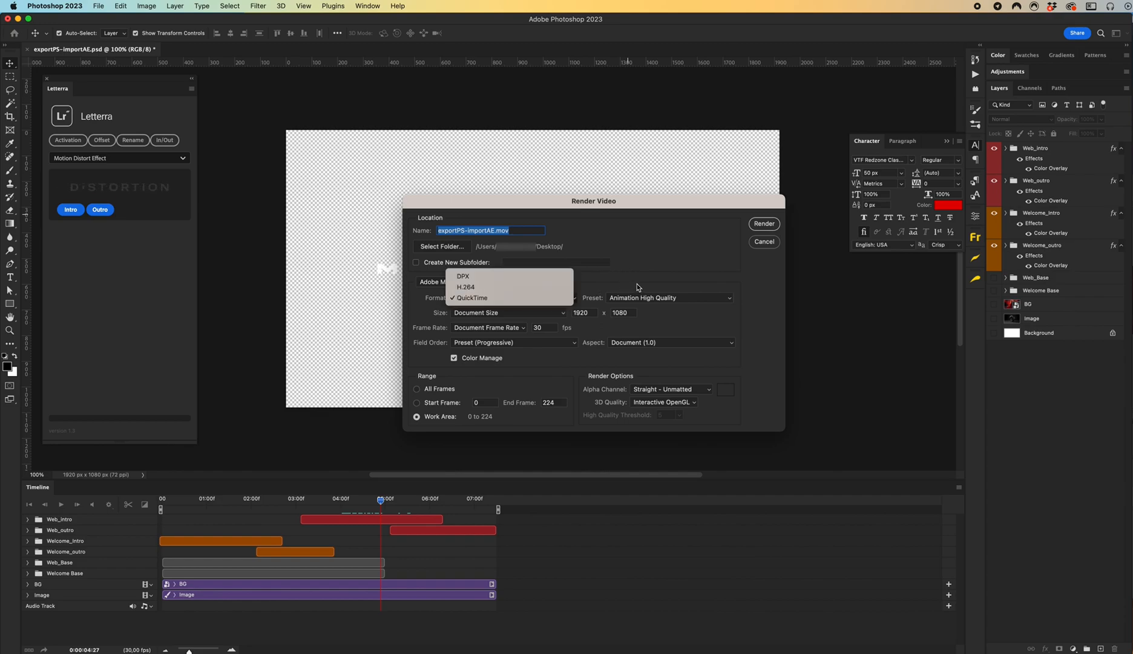
pyautogui.click(471, 296)
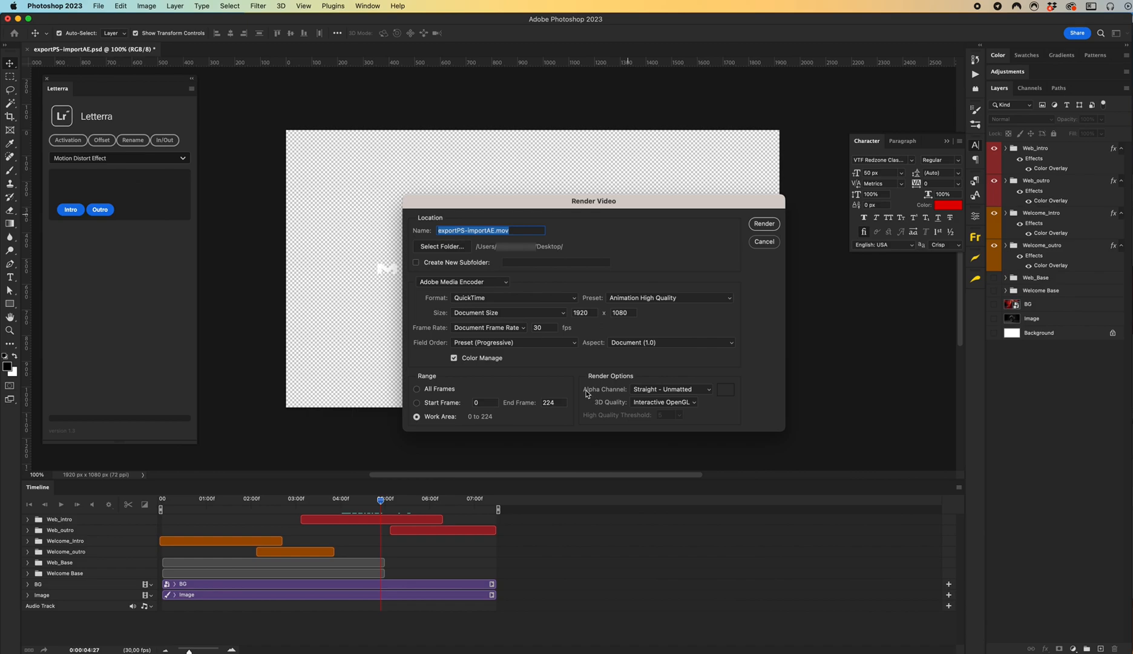
pyautogui.click(669, 388)
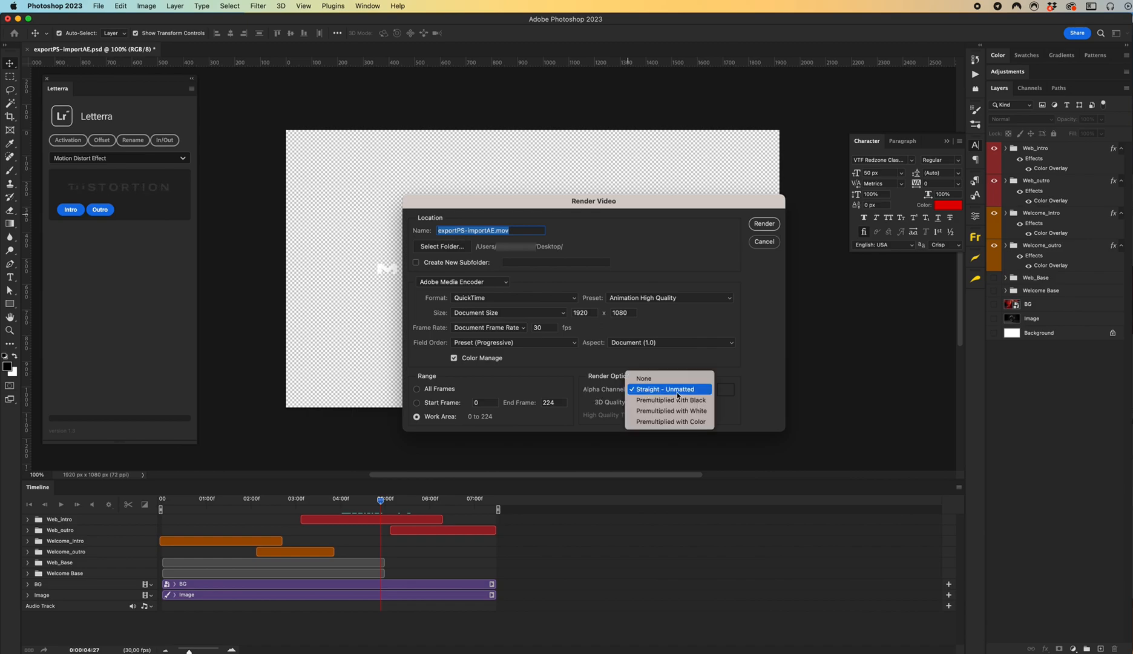
pyautogui.click(666, 389)
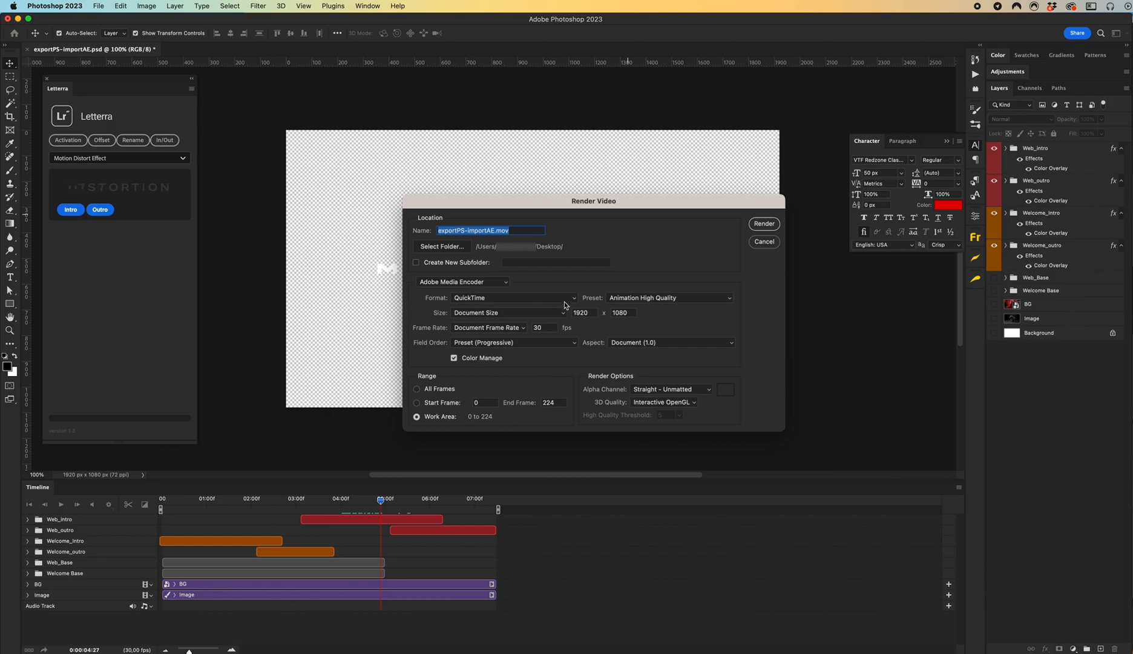
pyautogui.moveTo(554, 326)
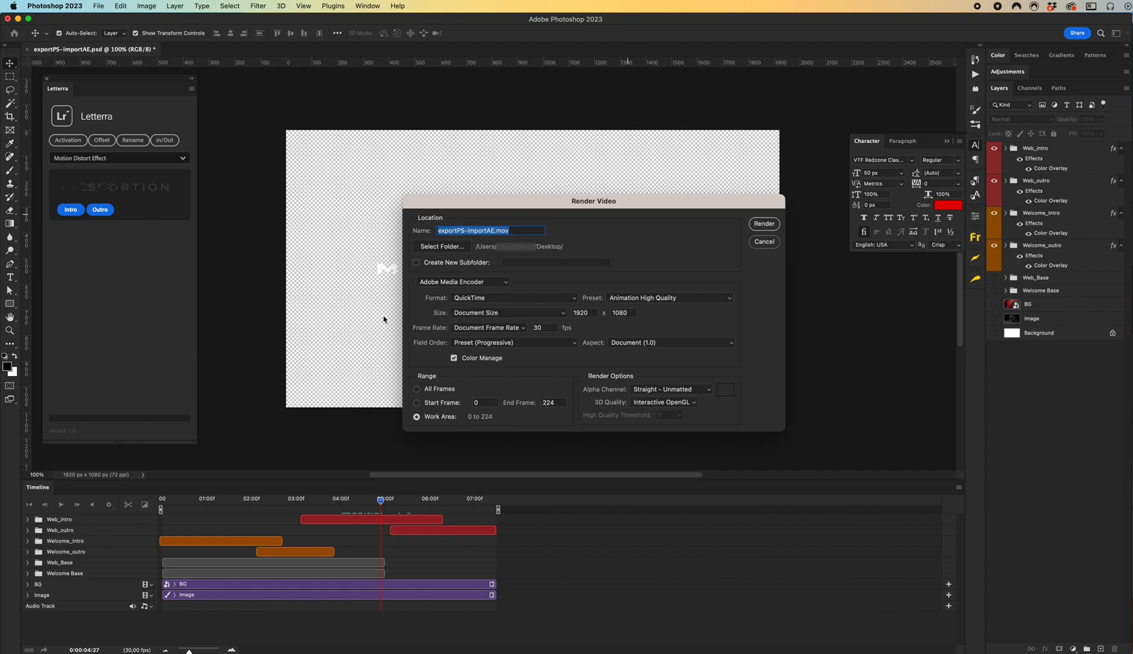
pyautogui.moveTo(662, 309)
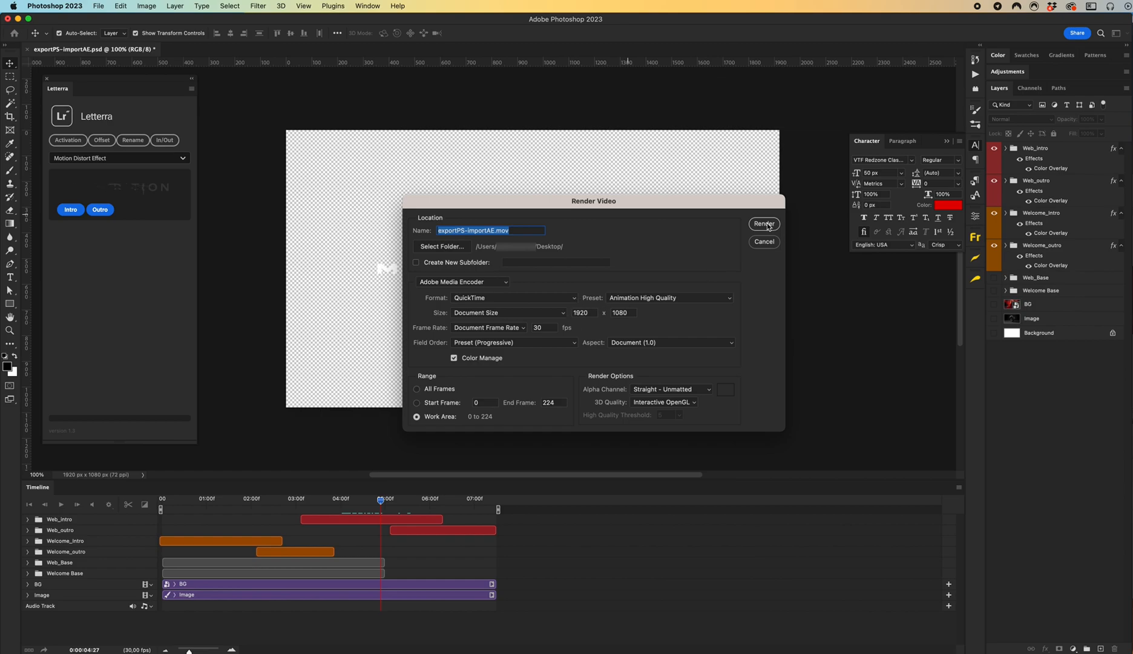
pyautogui.click(764, 223)
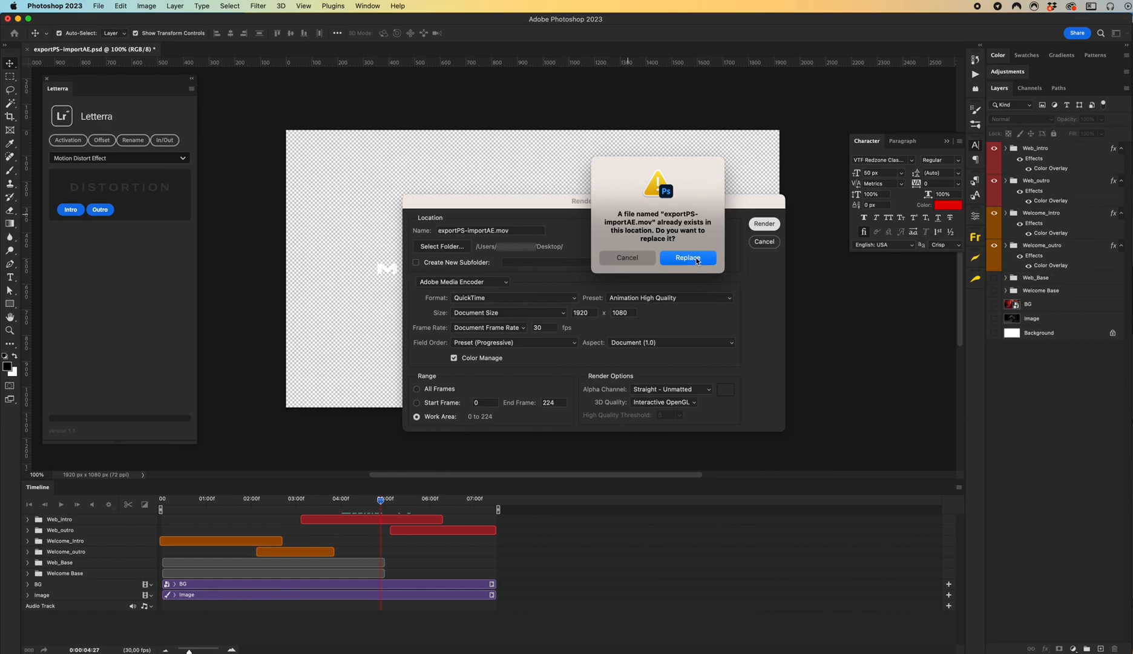
pyautogui.click(687, 258)
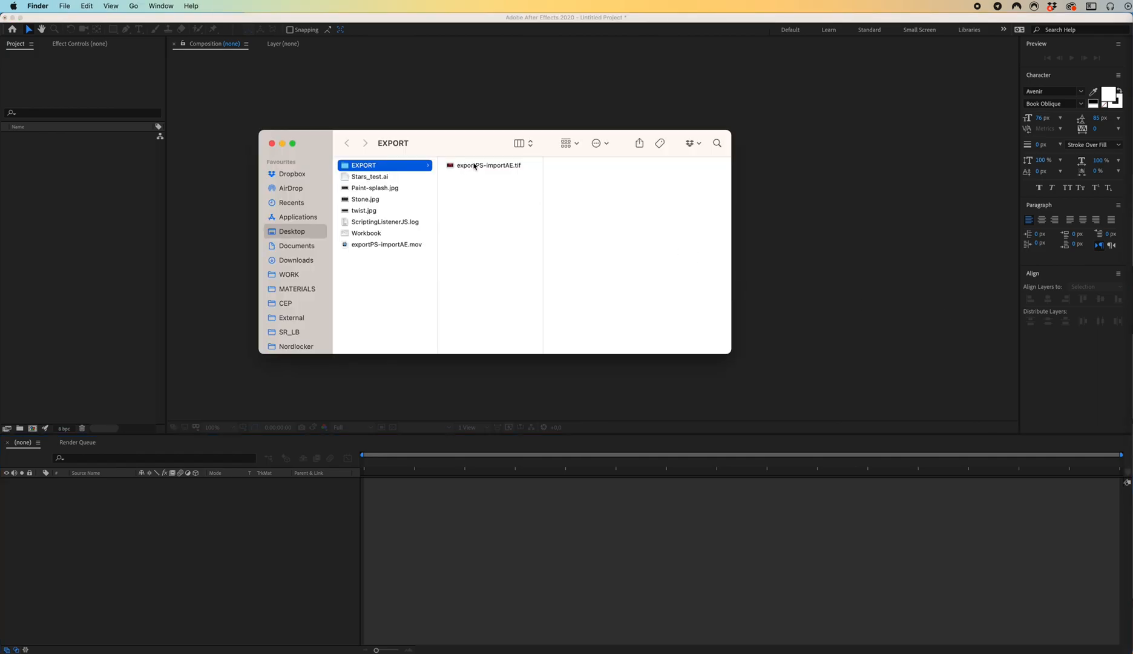
# - Import exportPS-importAE.tif and create a new composition from that footage
pyautogui.doubleClick(490, 166)
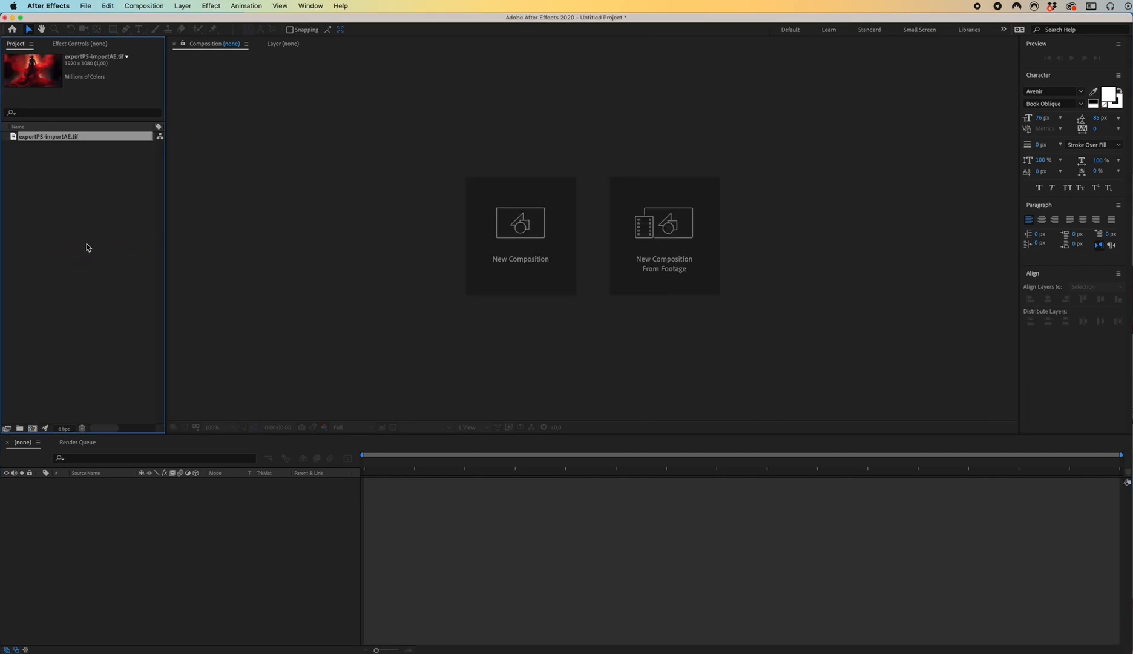
pyautogui.click(48, 137)
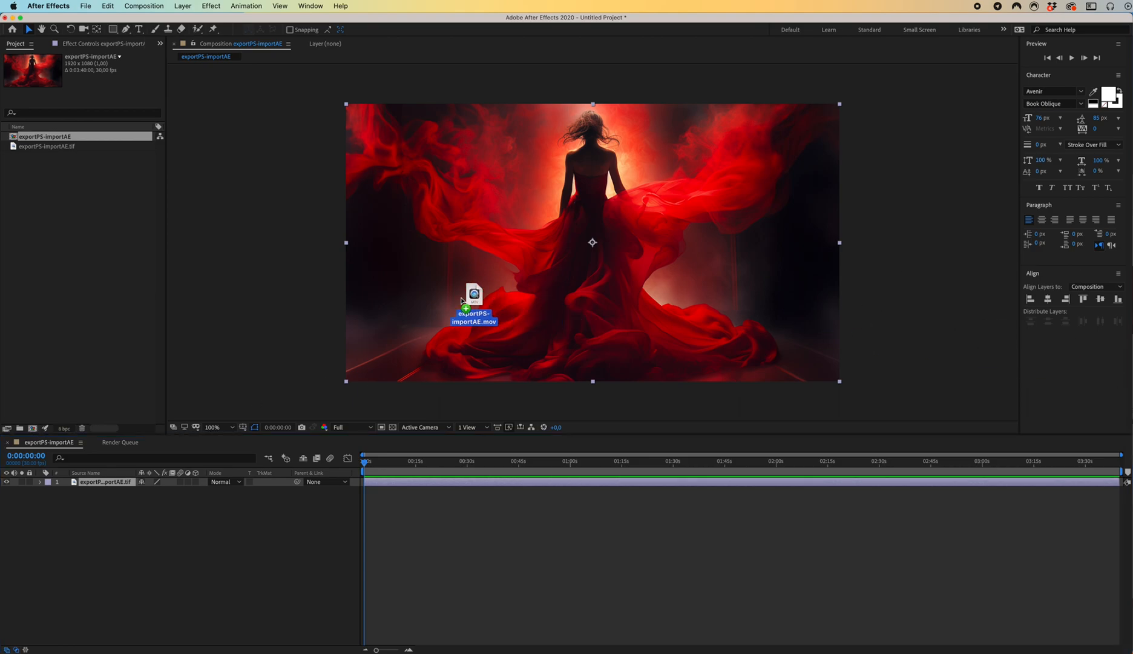
# - Import exportPS-importAE.mov and place it as a layer above the TIF image
pyautogui.moveTo(473, 304); pyautogui.dragTo(76, 228)
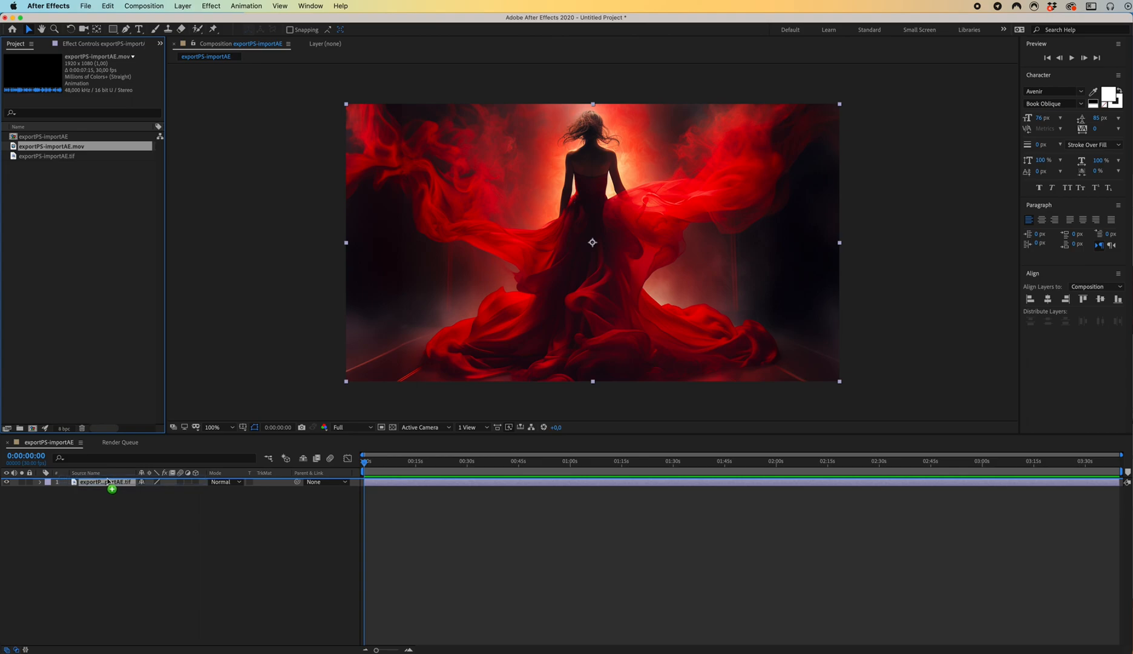
pyautogui.moveTo(50, 146); pyautogui.dragTo(109, 482)
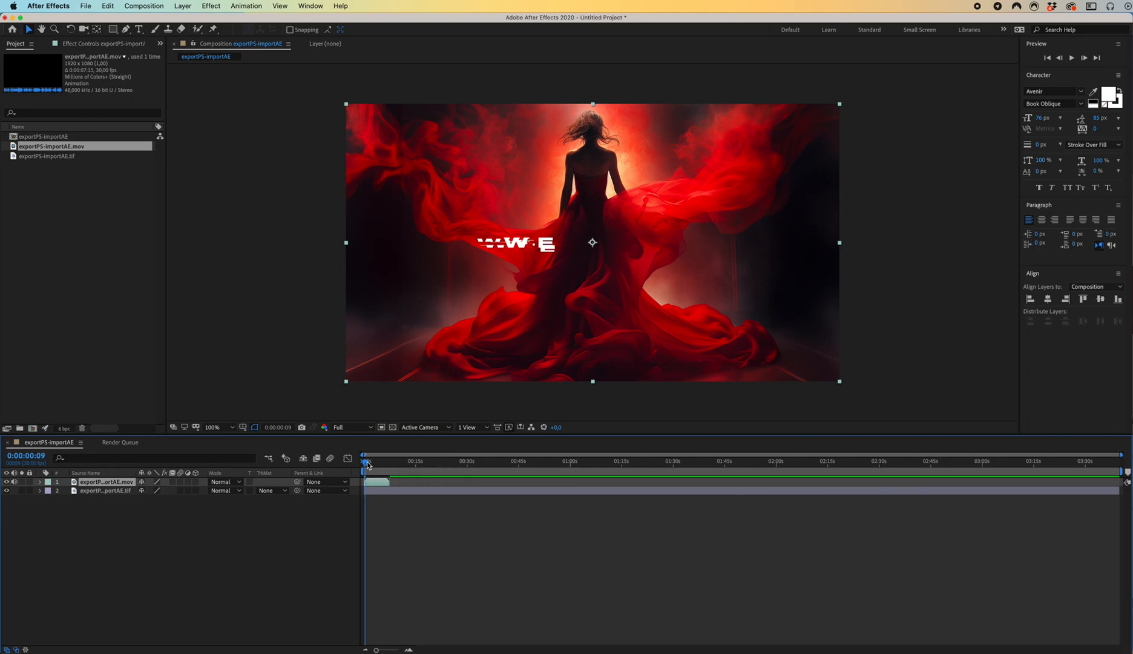
# - Scrub the playhead to preview WELCOME forming and MIKESREDA.COM animating in over the image
pyautogui.moveTo(367, 462); pyautogui.dragTo(375, 462)
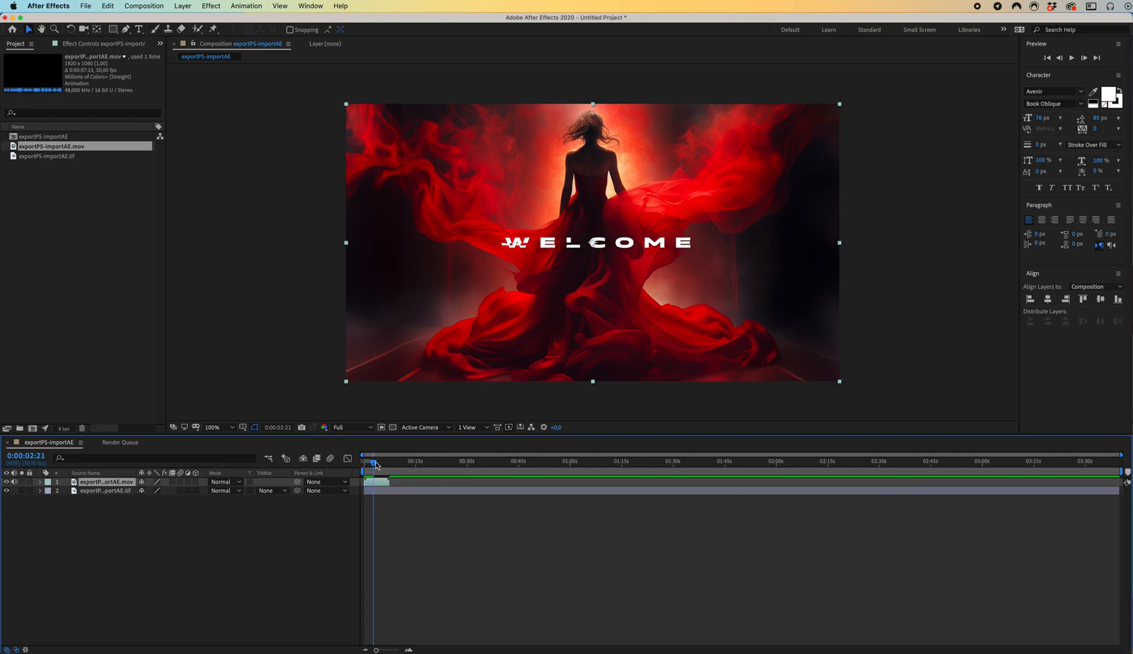
pyautogui.click(383, 461)
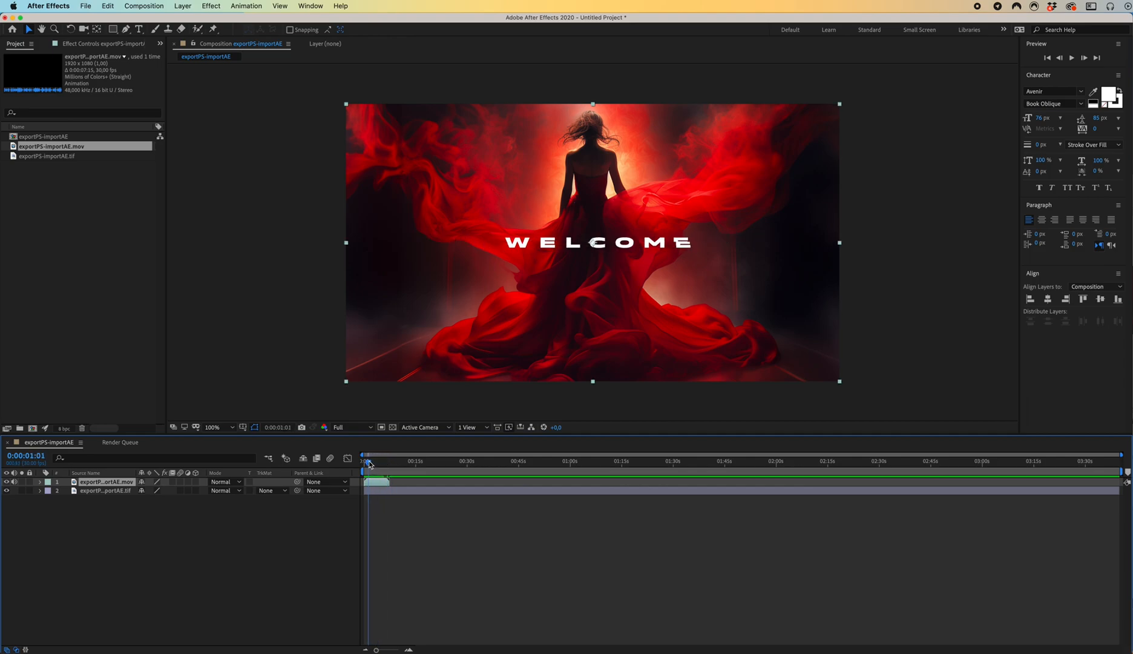
pyautogui.moveTo(364, 459); pyautogui.dragTo(386, 459)
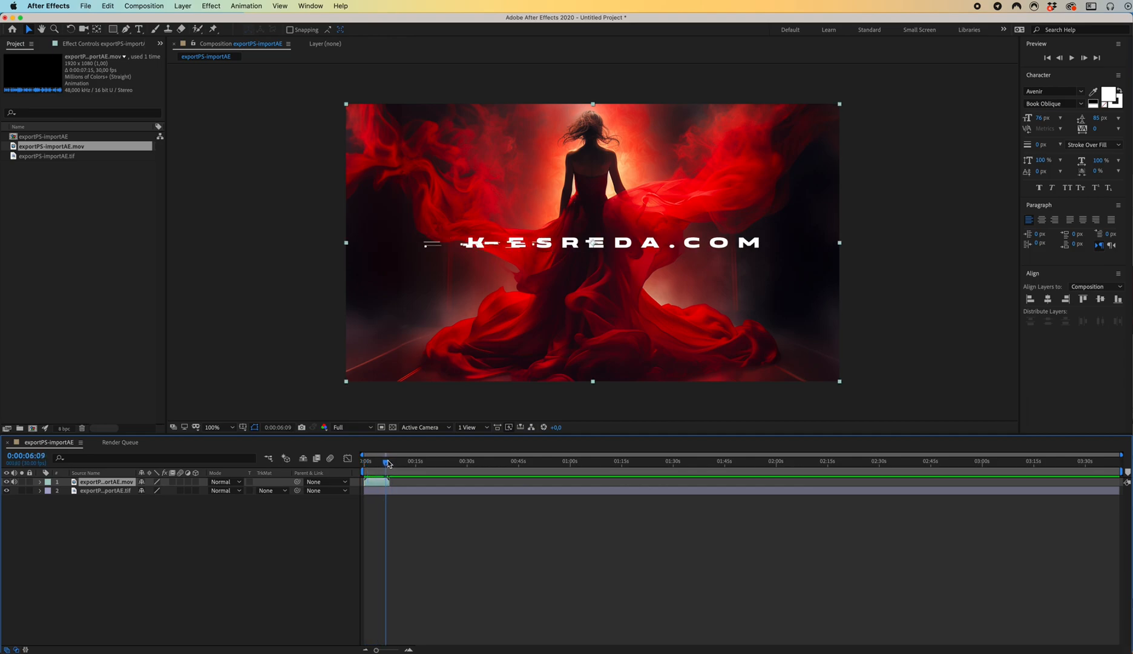